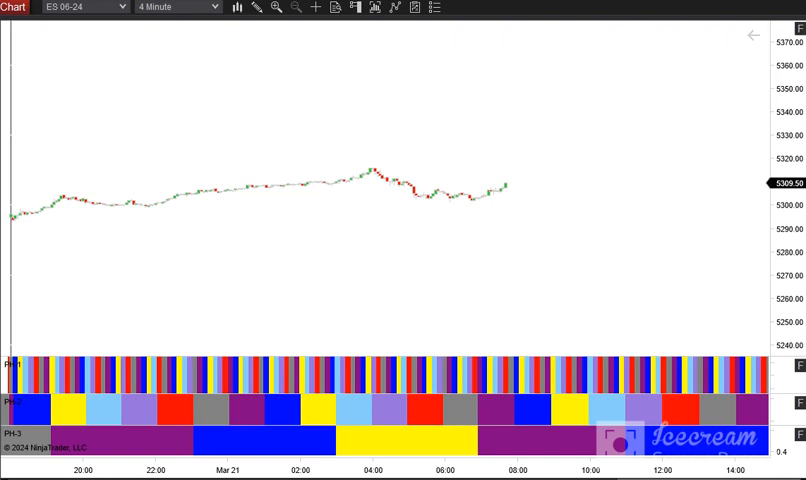
{"action": "mouse_move", "coordinate": [284, 100]}
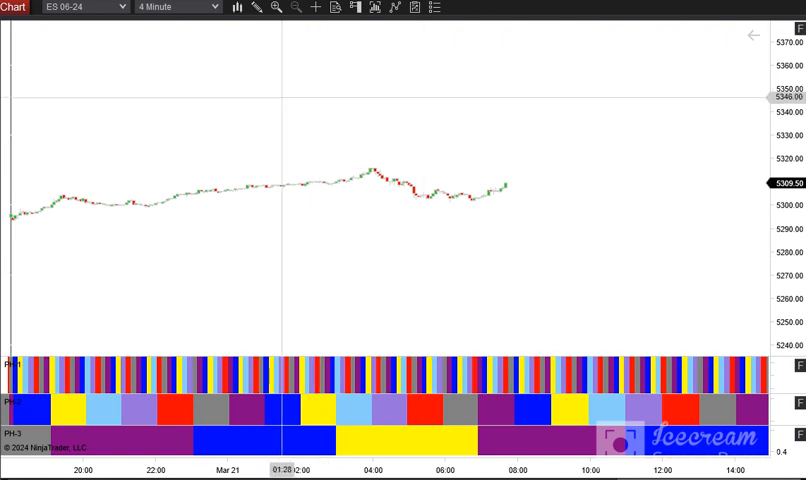
Bring up the chart's Drawing Tools list from the toolbar.
{"action": "left_click", "coordinate": [256, 8]}
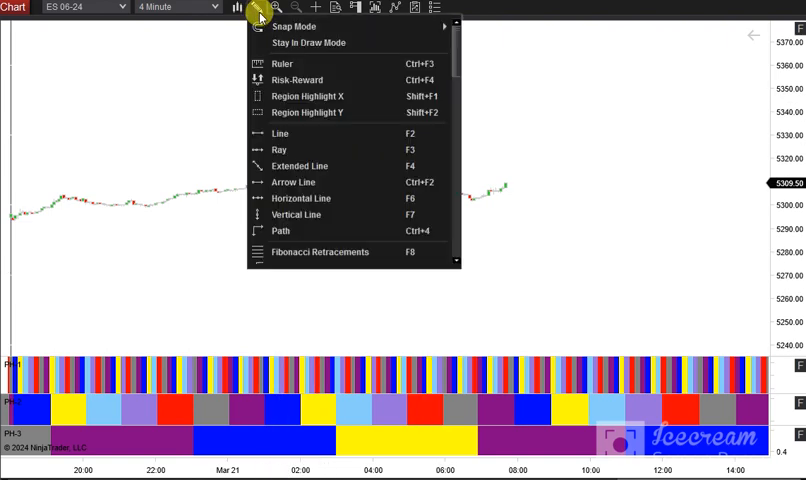
{"action": "mouse_move", "coordinate": [308, 184]}
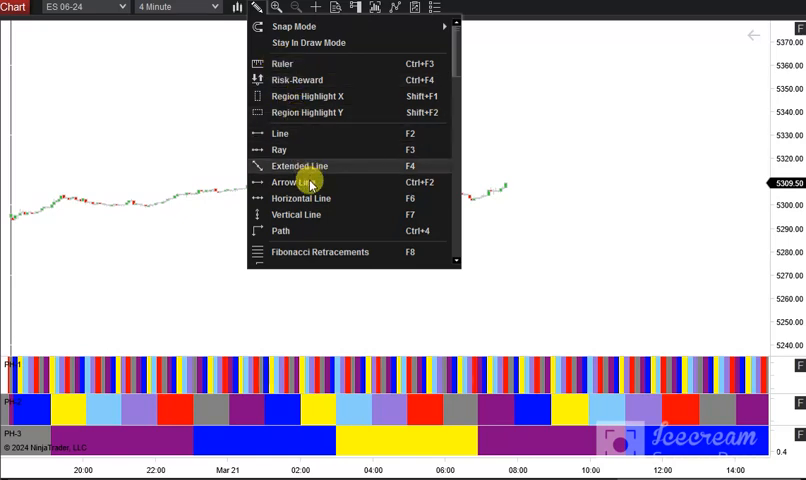
{"action": "mouse_move", "coordinate": [308, 214]}
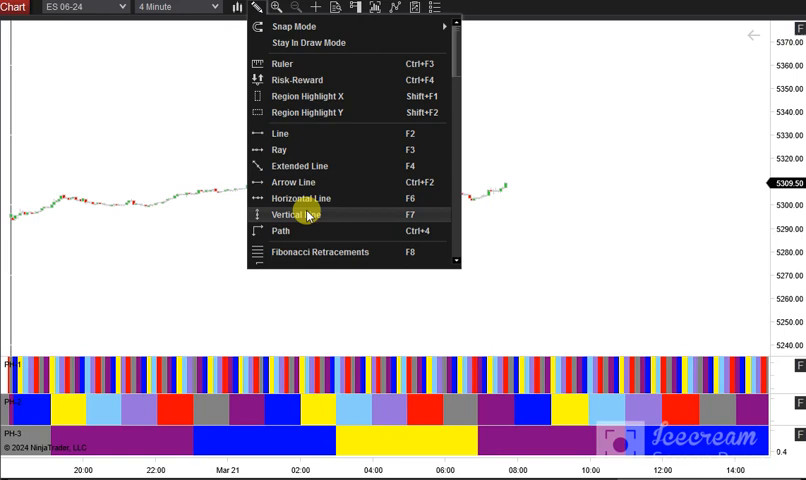
Place a blue vertical line on the ES chart just after 06:00.
{"action": "left_click", "coordinate": [294, 214]}
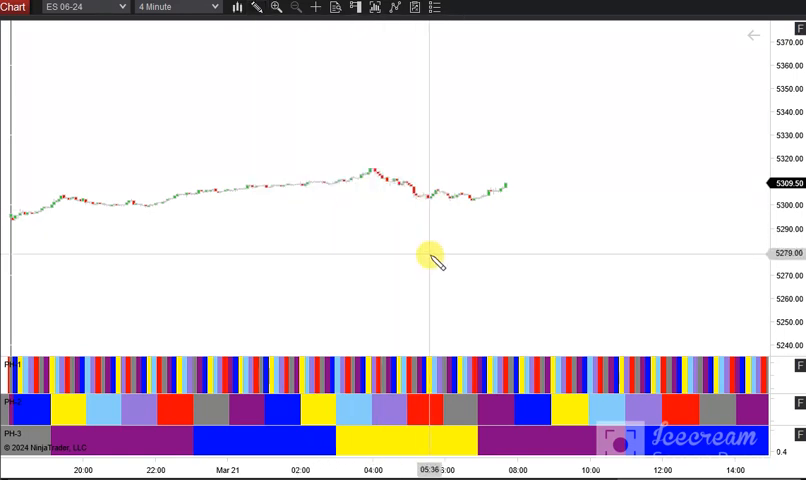
{"action": "mouse_move", "coordinate": [478, 264]}
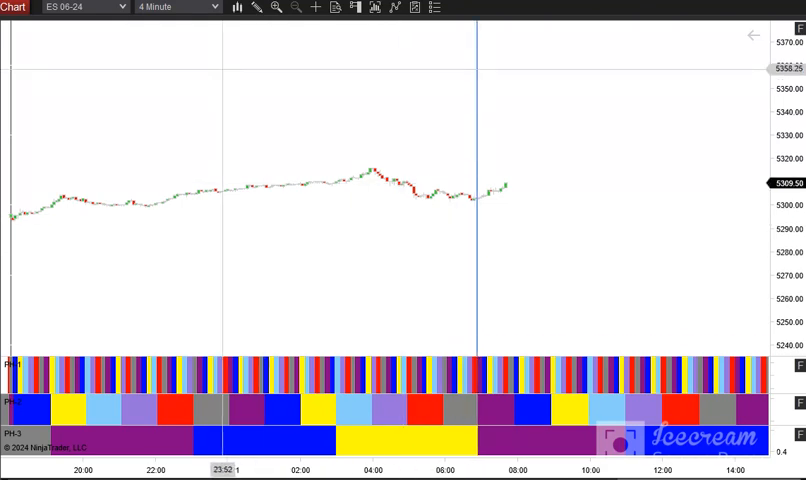
{"action": "left_click", "coordinate": [258, 8]}
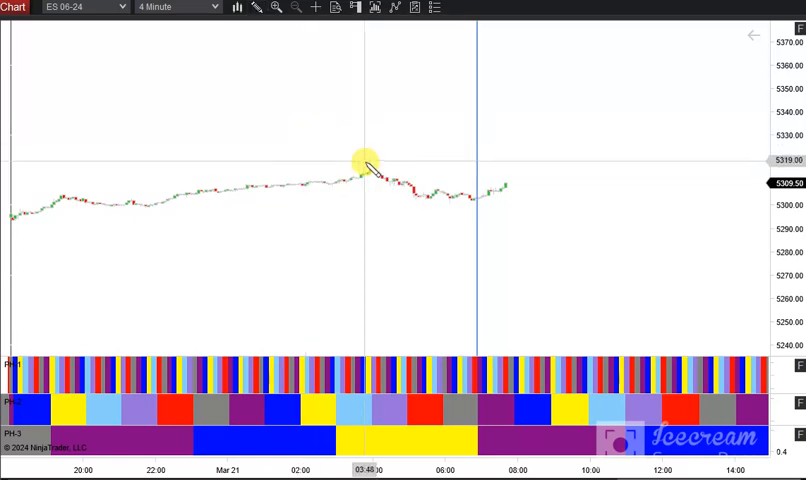
{"action": "mouse_move", "coordinate": [372, 164]}
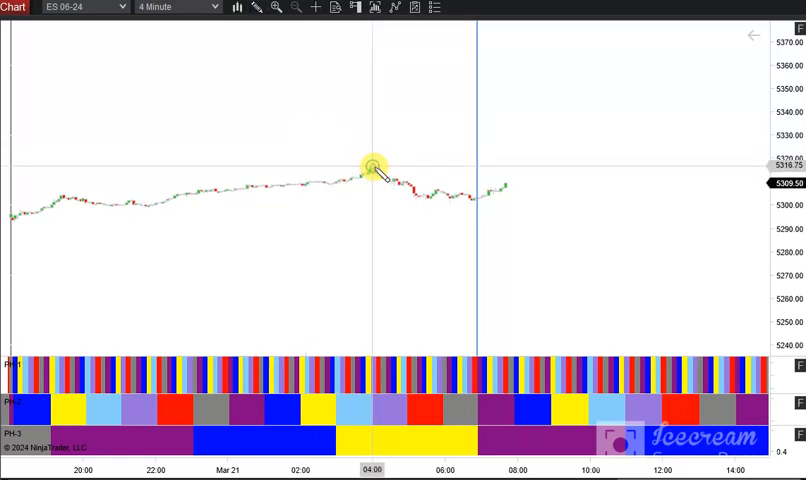
Draw a red trend line from the 04:00 peak down to the low.
{"action": "left_click_drag", "start_coordinate": [376, 162], "coordinate": [474, 196]}
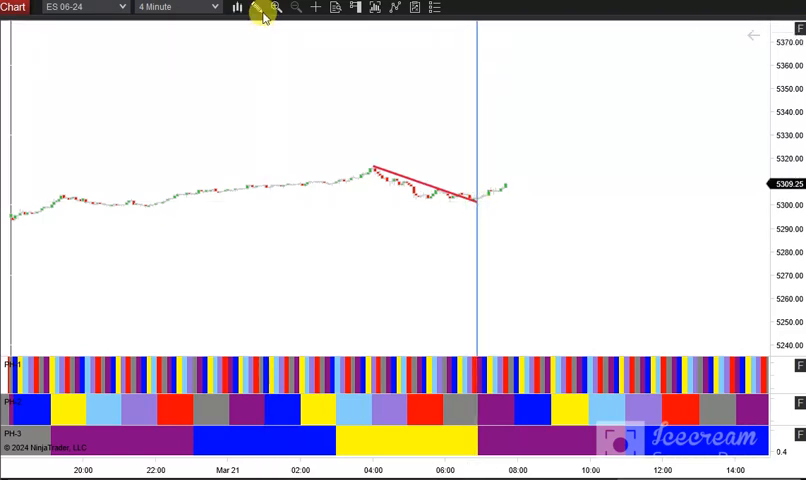
{"action": "left_click", "coordinate": [260, 8]}
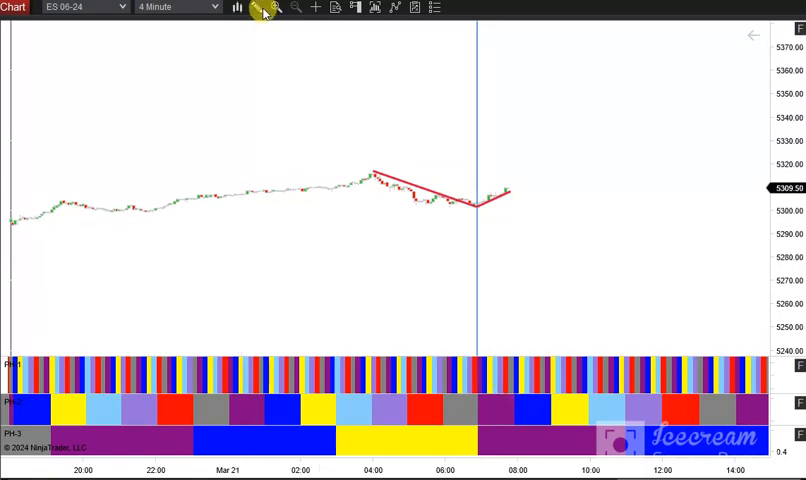
Add a second blue vertical time line just before 08:00.
{"action": "left_click", "coordinate": [258, 8]}
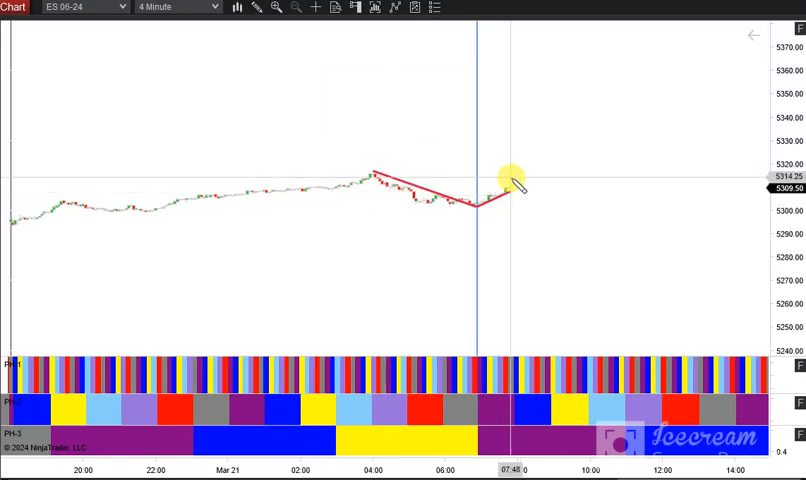
{"action": "mouse_move", "coordinate": [512, 178]}
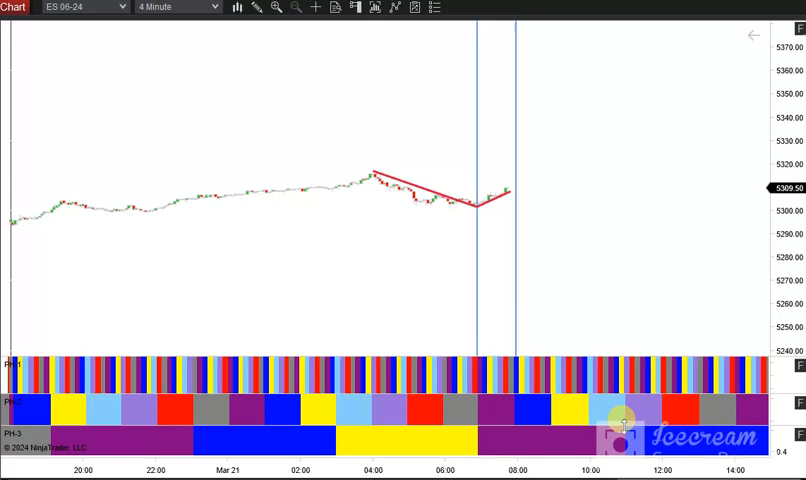
{"action": "mouse_move", "coordinate": [624, 296]}
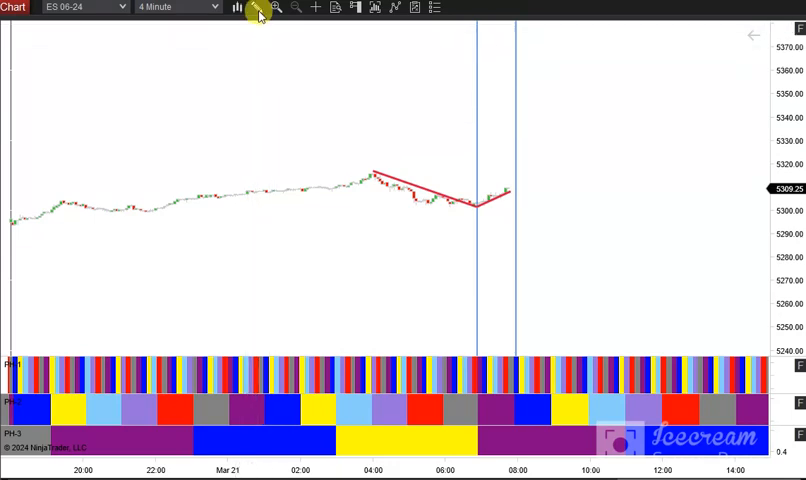
Add blue vertical time lines near 08:00, mid-morning around 10:00, and mid-afternoon around 14:00.
{"action": "left_click", "coordinate": [258, 8]}
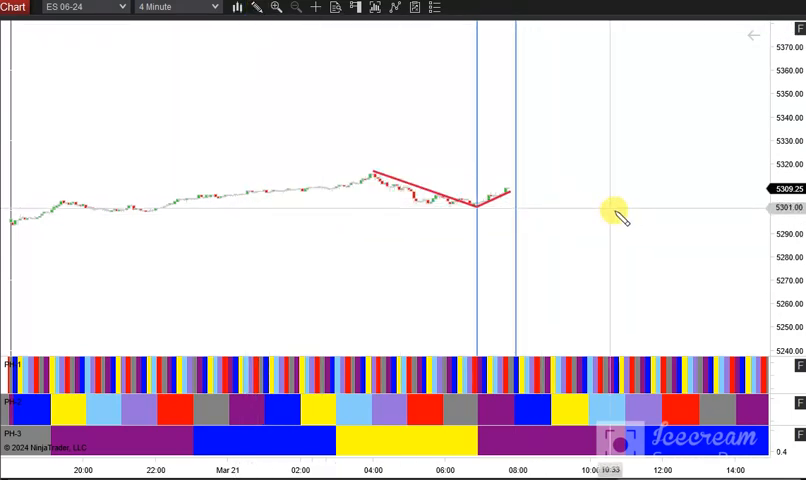
{"action": "mouse_move", "coordinate": [630, 220]}
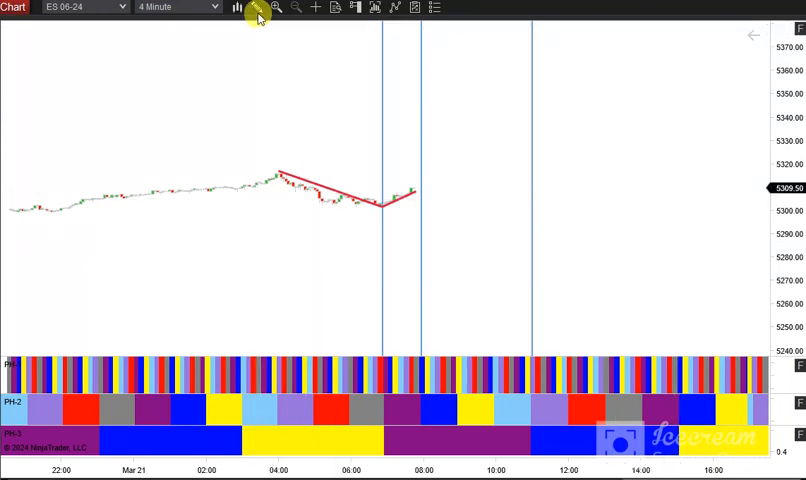
{"action": "left_click", "coordinate": [258, 8]}
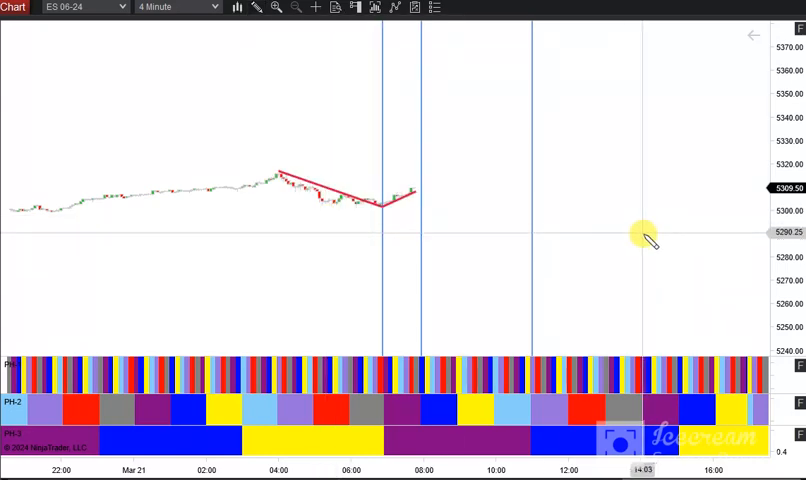
{"action": "mouse_move", "coordinate": [240, 20]}
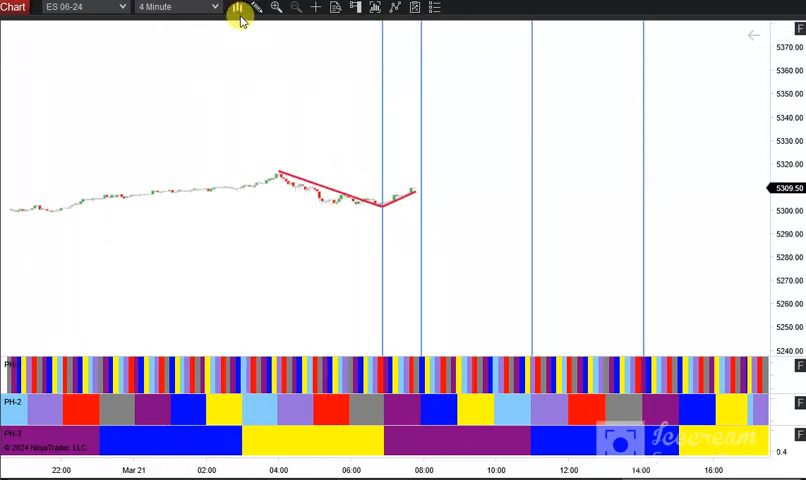
{"action": "left_click", "coordinate": [258, 8]}
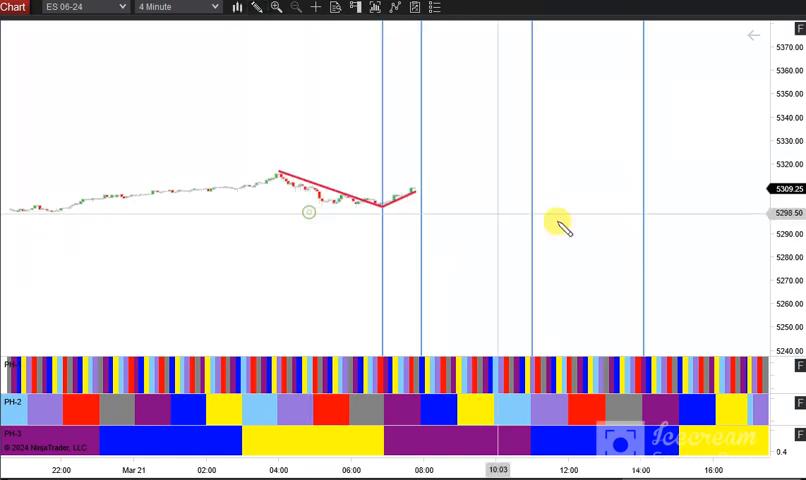
{"action": "mouse_move", "coordinate": [676, 240]}
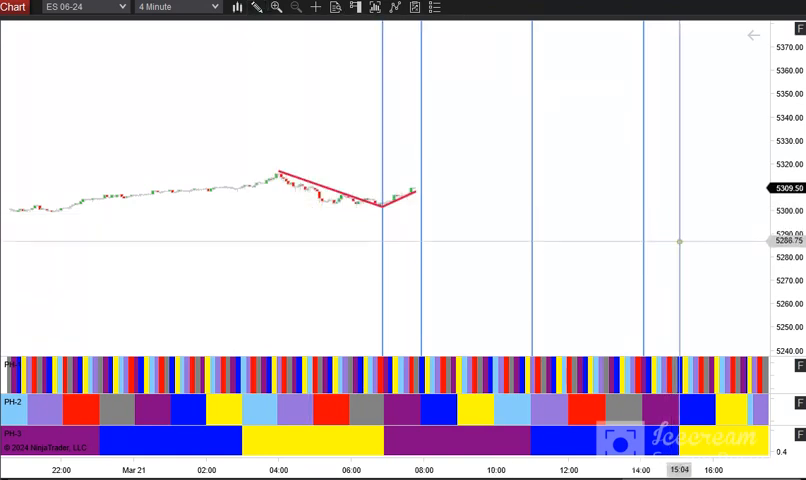
{"action": "scroll", "scroll_direction": "right", "scroll_amount": 3}
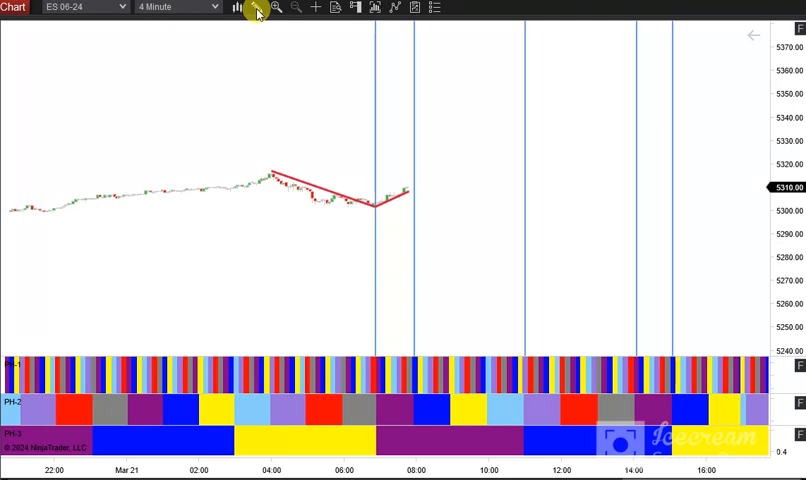
Start a Region Highlight X time band just after 10:00 on the ES chart.
{"action": "left_click", "coordinate": [258, 8]}
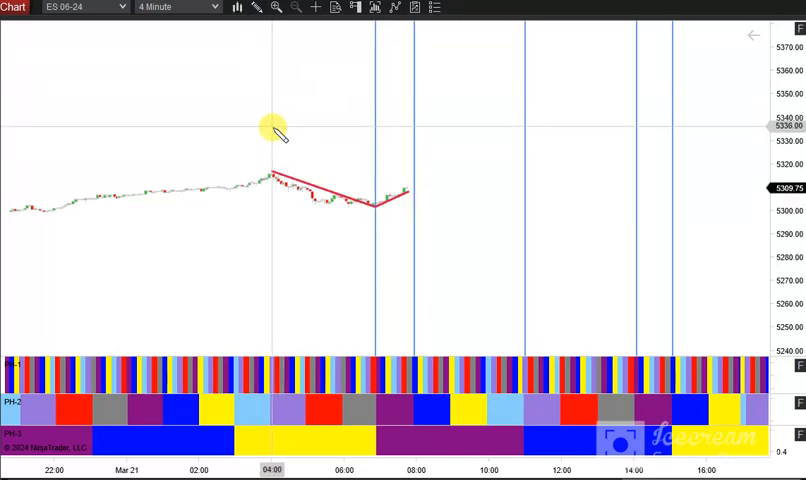
{"action": "mouse_move", "coordinate": [270, 350]}
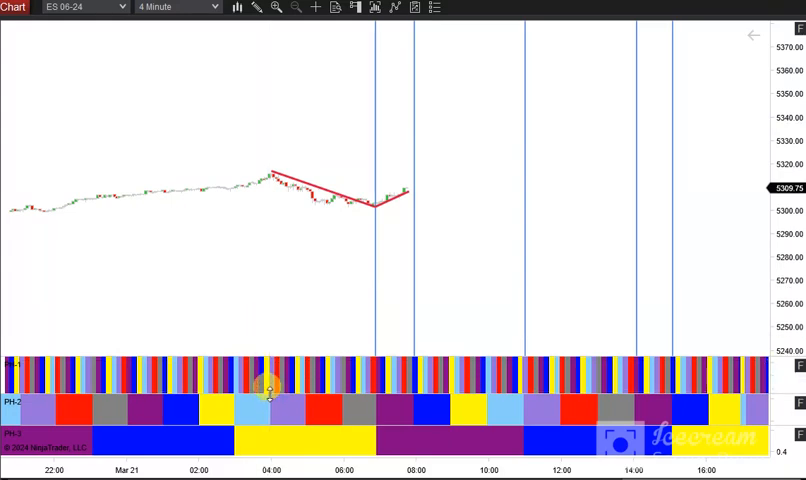
{"action": "mouse_move", "coordinate": [408, 292]}
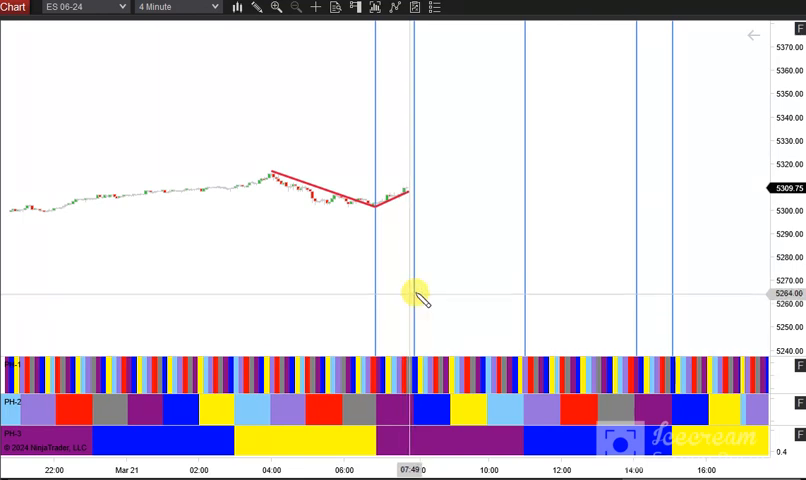
{"action": "mouse_move", "coordinate": [520, 270]}
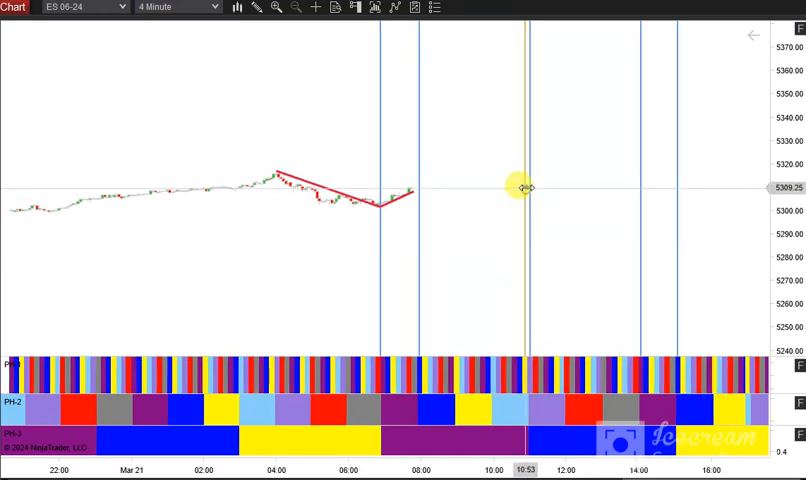
{"action": "mouse_move", "coordinate": [524, 188]}
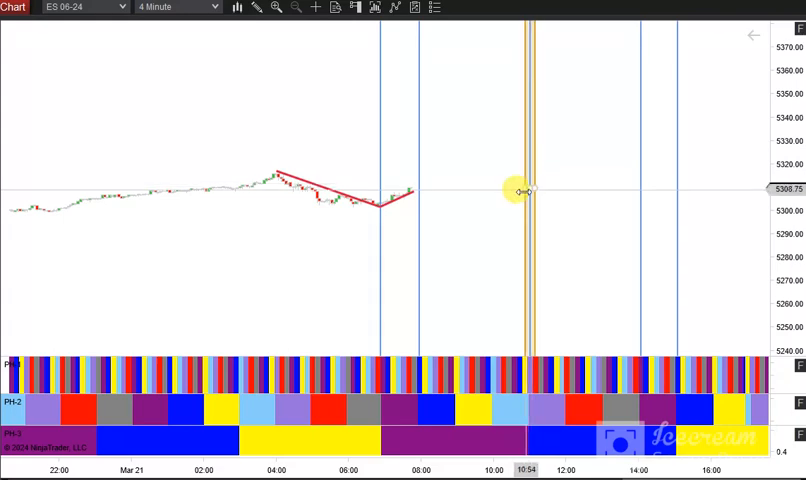